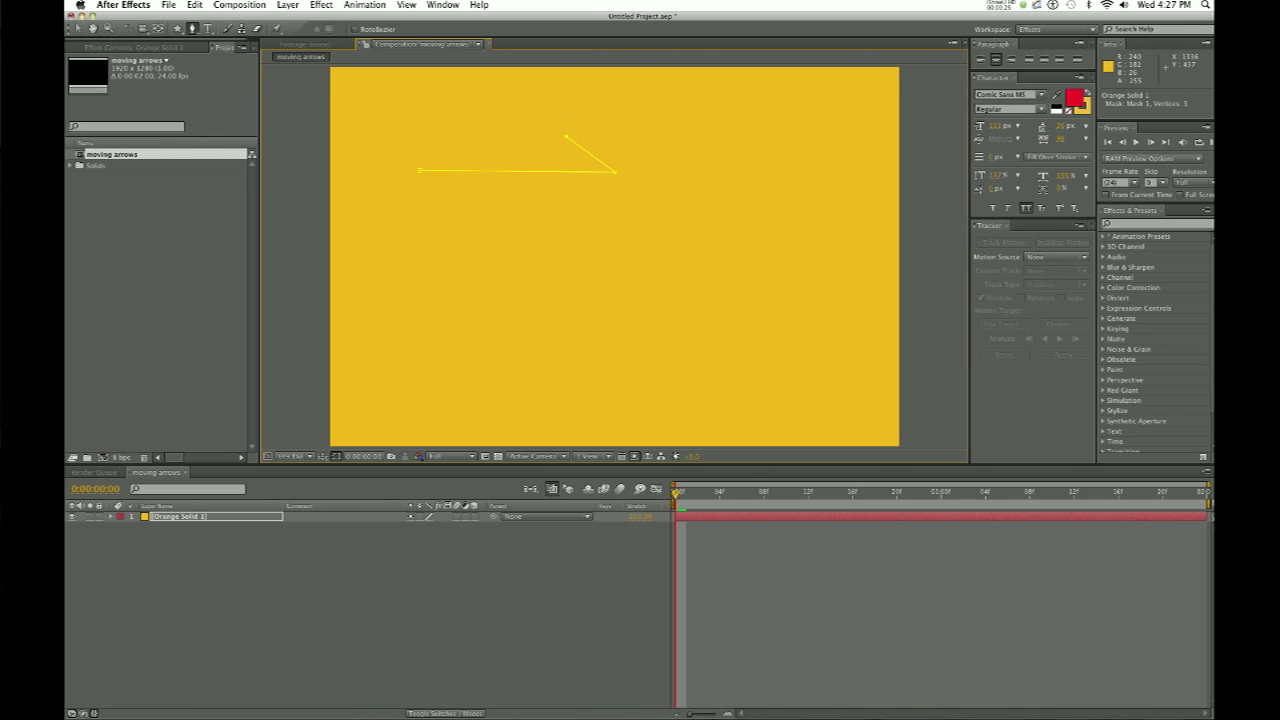
Step: Add another point to the arrow-shaped mask on the solid layer
left_click(727, 200)
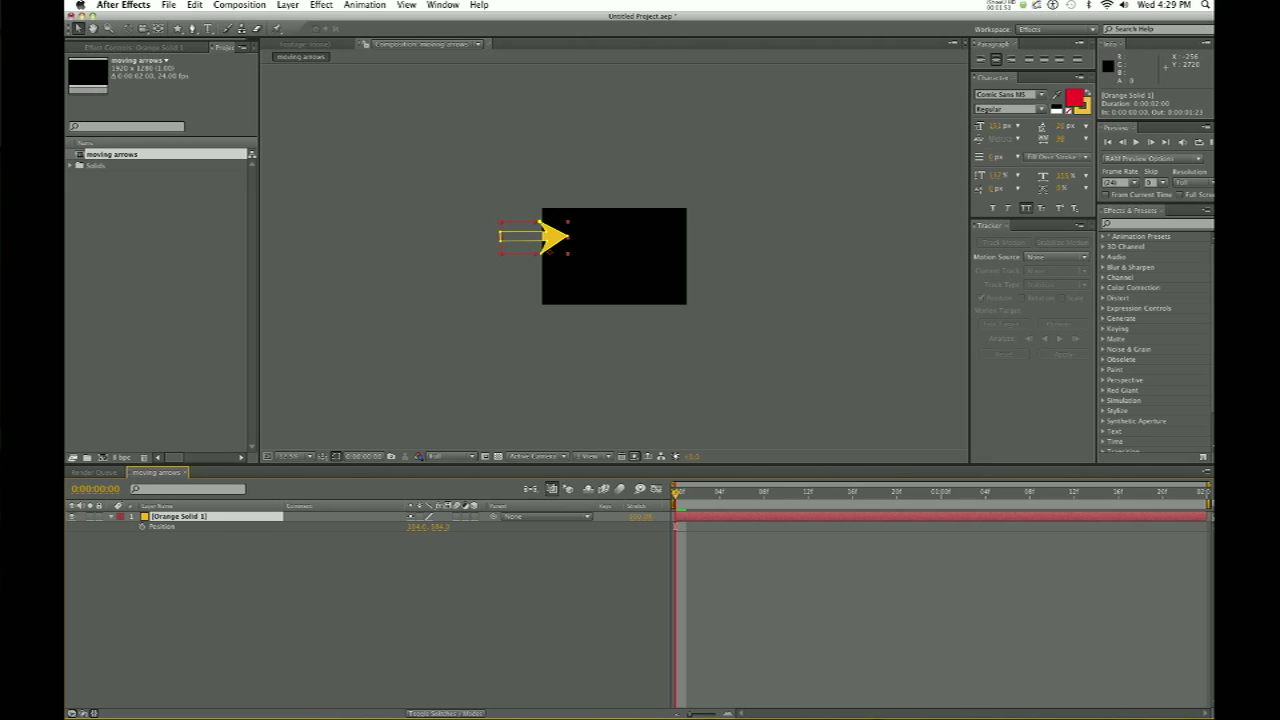
Step: Drag the arrow to its starting position near the composition's left edge
left_click_drag(540, 237, 565, 237)
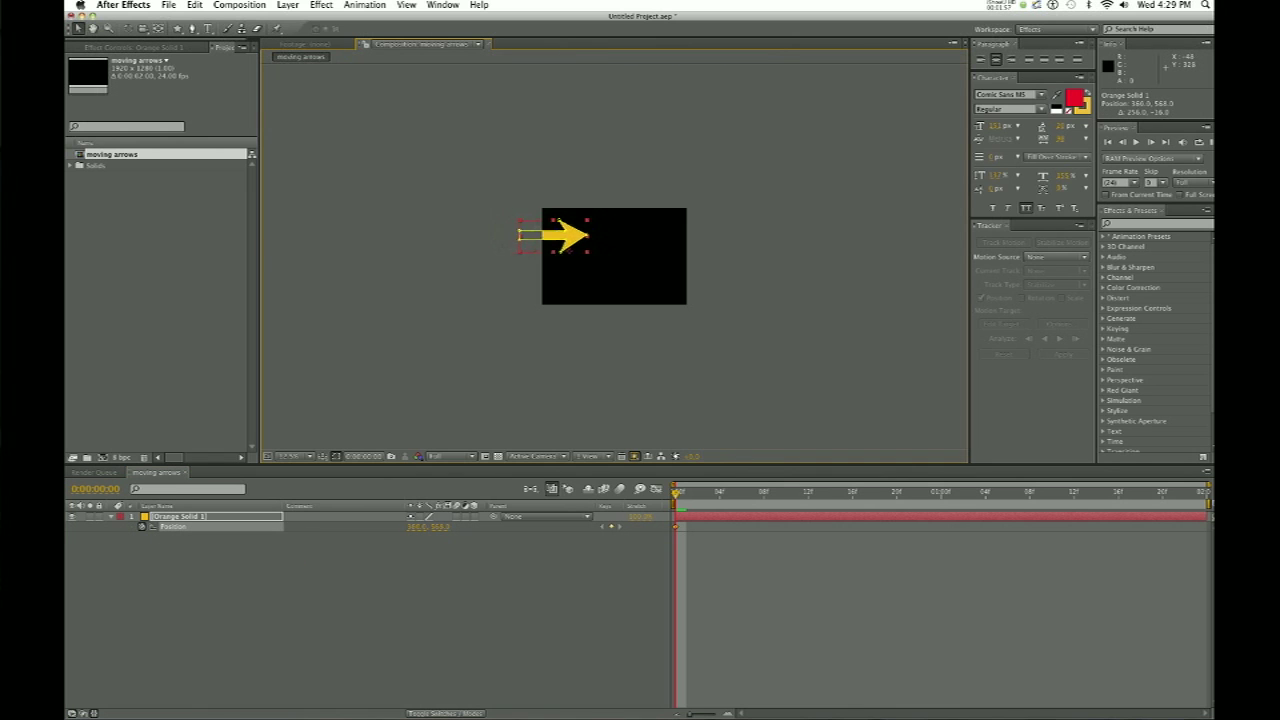
left_click_drag(676, 491, 697, 491)
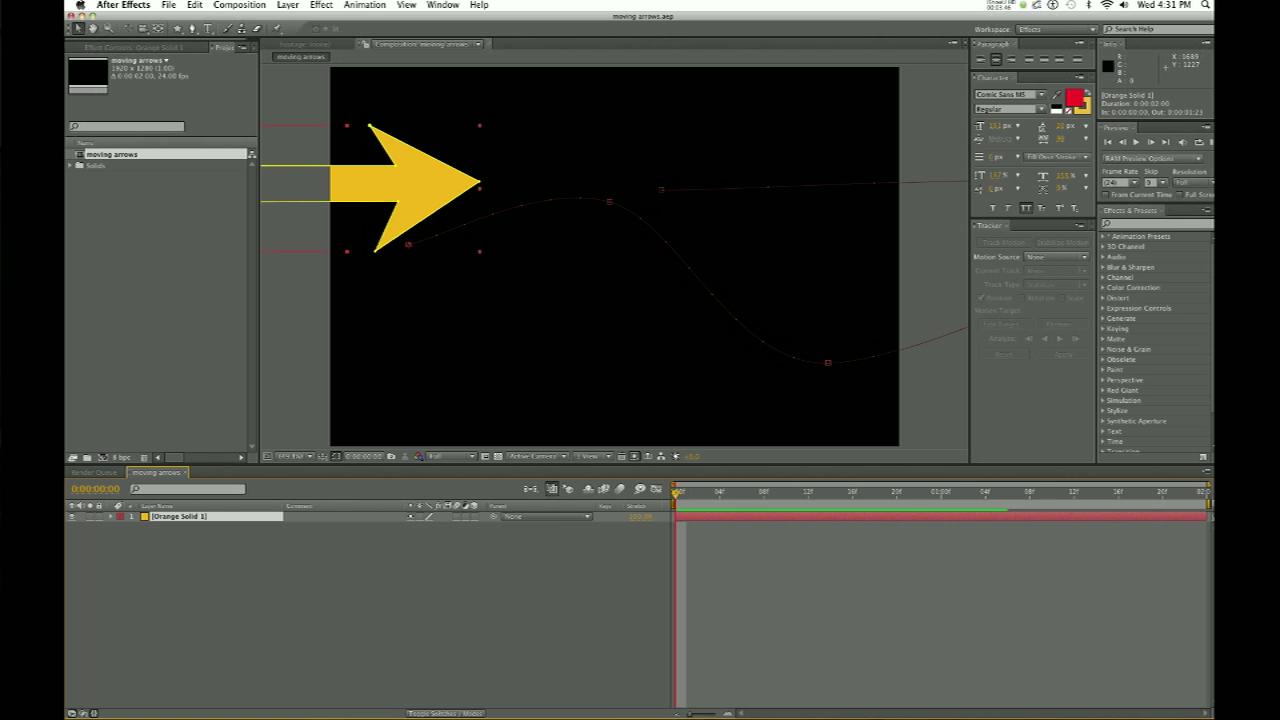
Step: Open the context menu of commands for the arrow layer
right_click(180, 517)
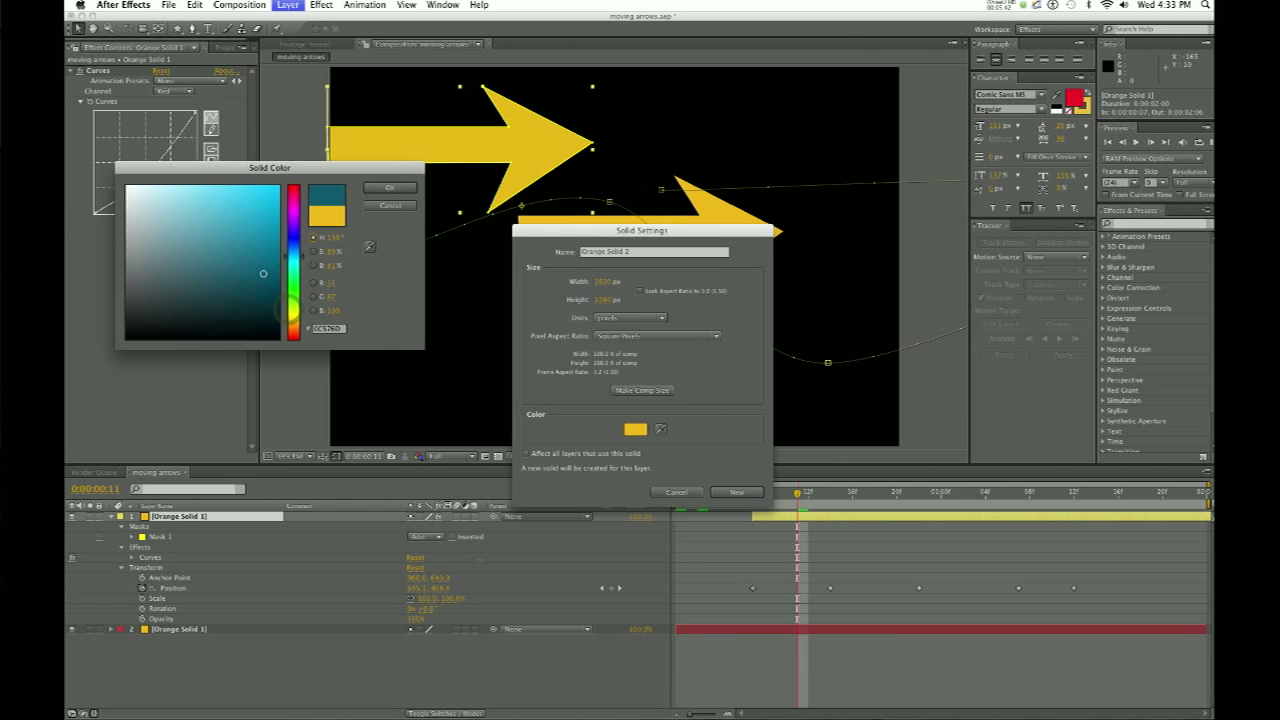
Step: Accept cyan as the solid colour and create the cyan solid for the duplicate arrow
left_click(390, 187)
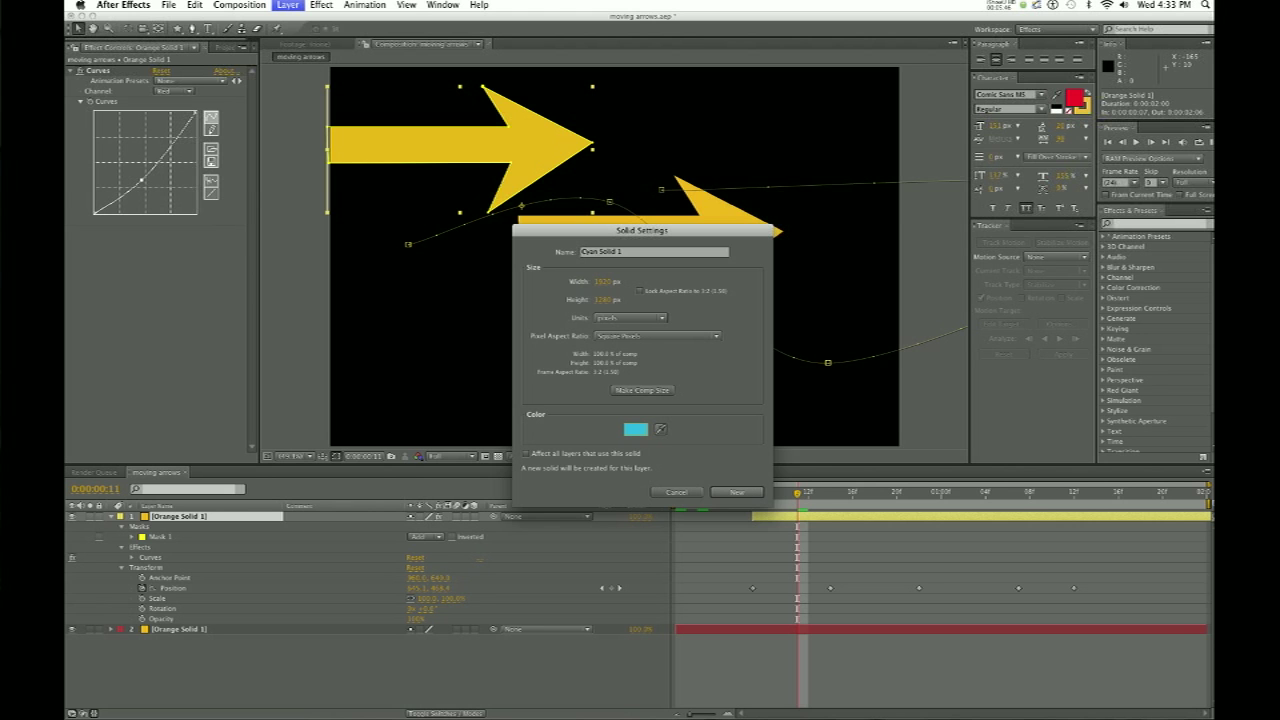
left_click(736, 491)
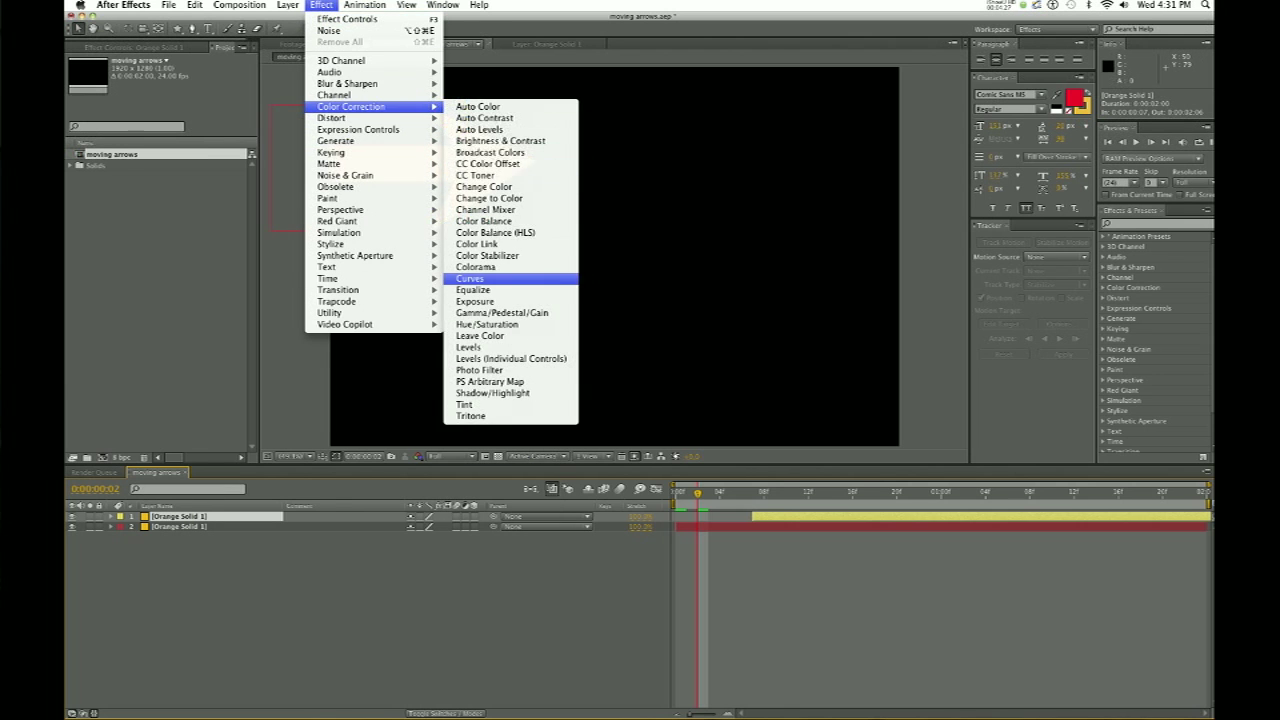
Step: Pick Curves from the Color Correction effects for the arrow layer
left_click(471, 278)
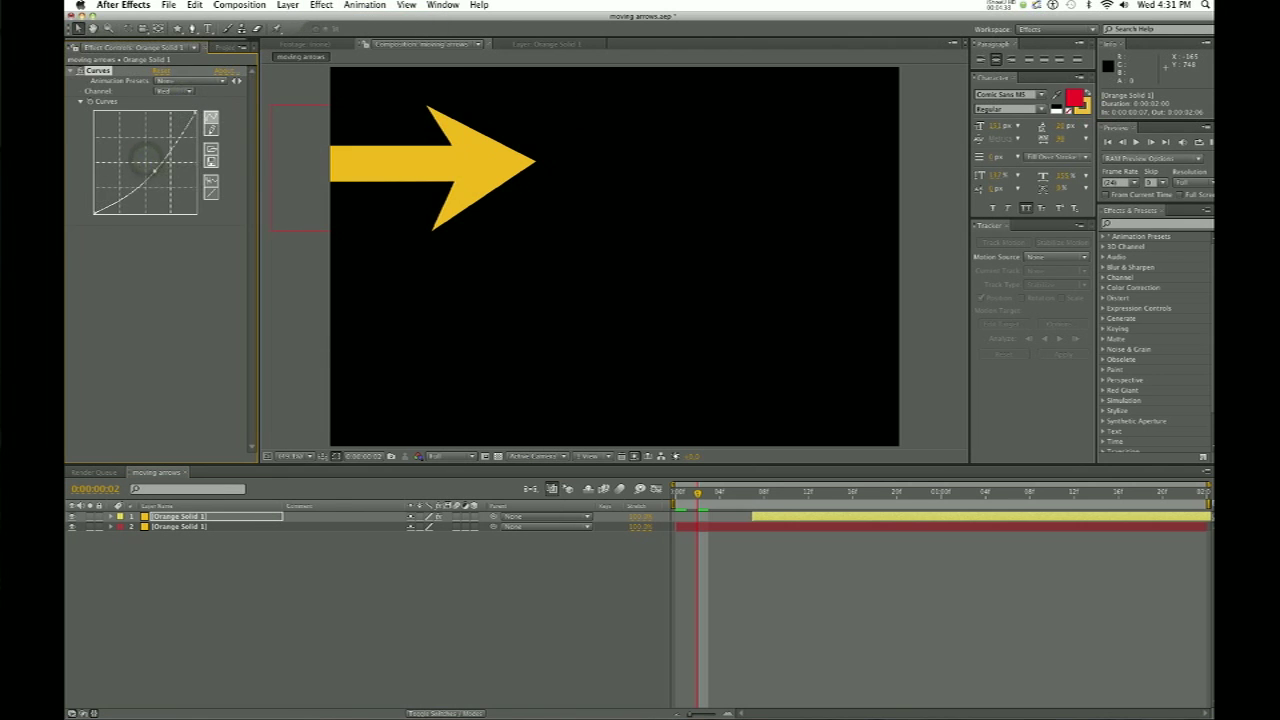